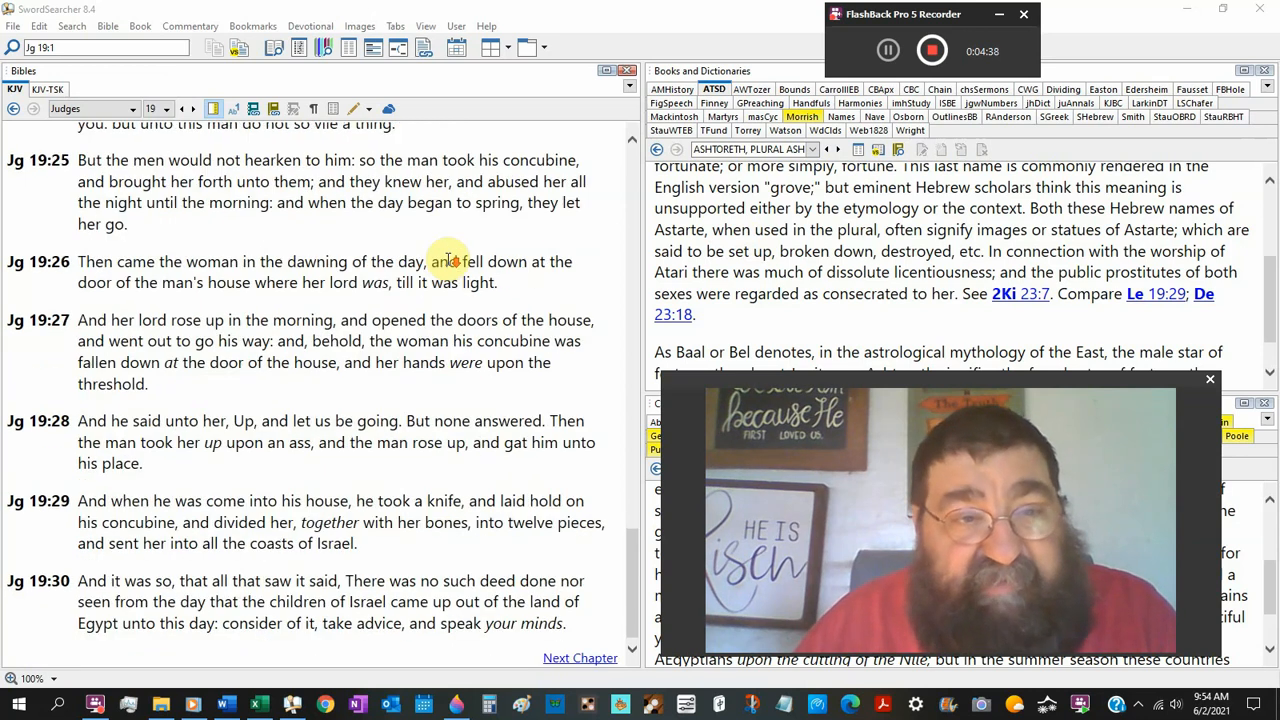
mouse_move(736, 192)
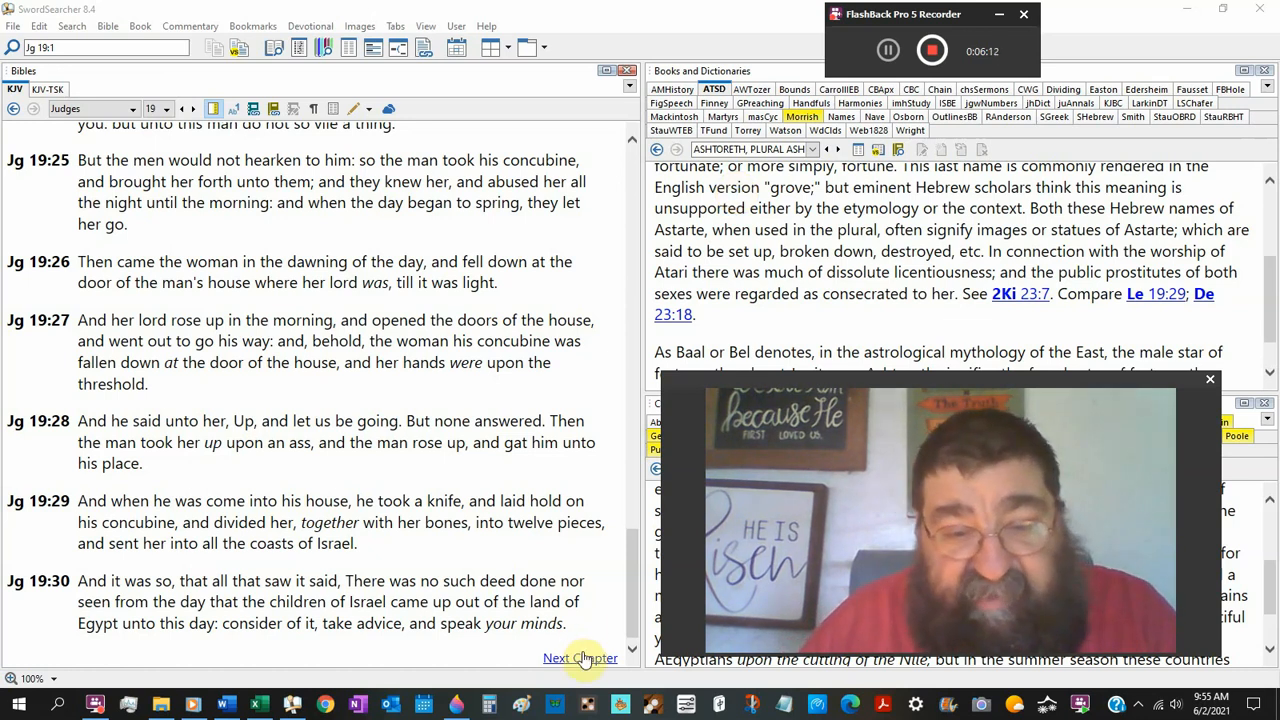
Advance the Bible panel from Judges 19 to Judges 20 and read down through it.
left_click(578, 658)
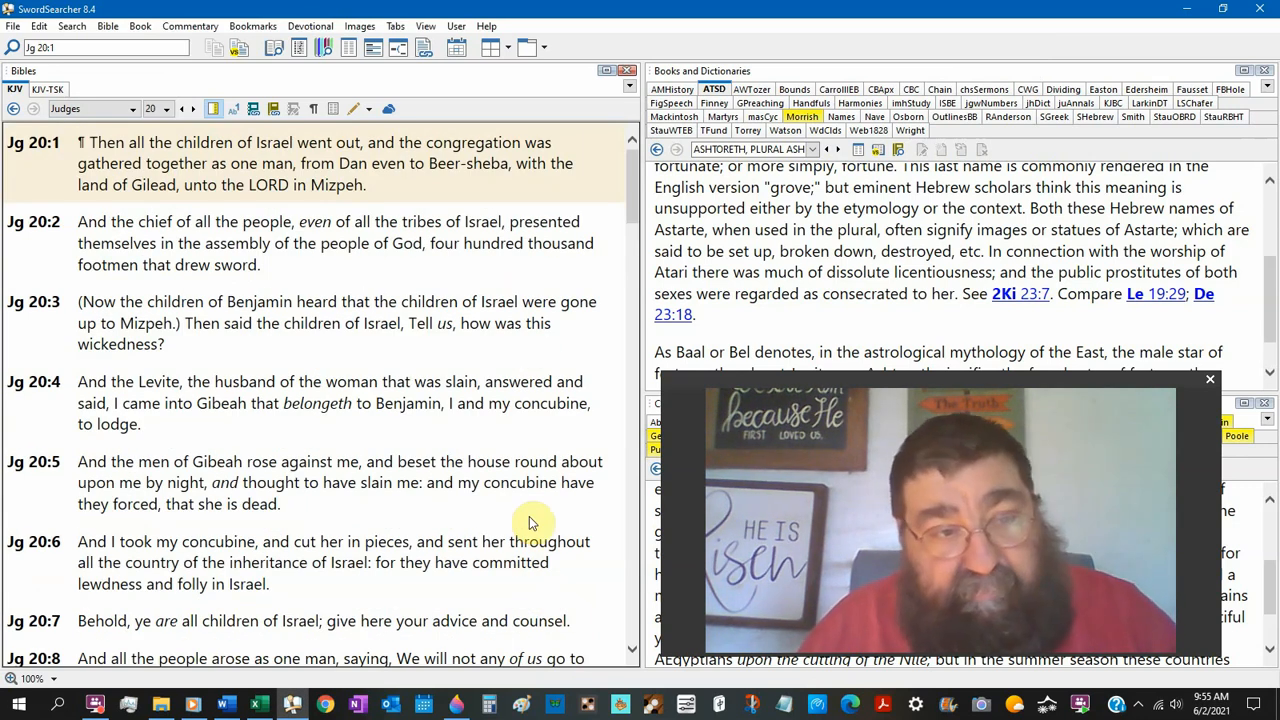
scroll("down", 3)
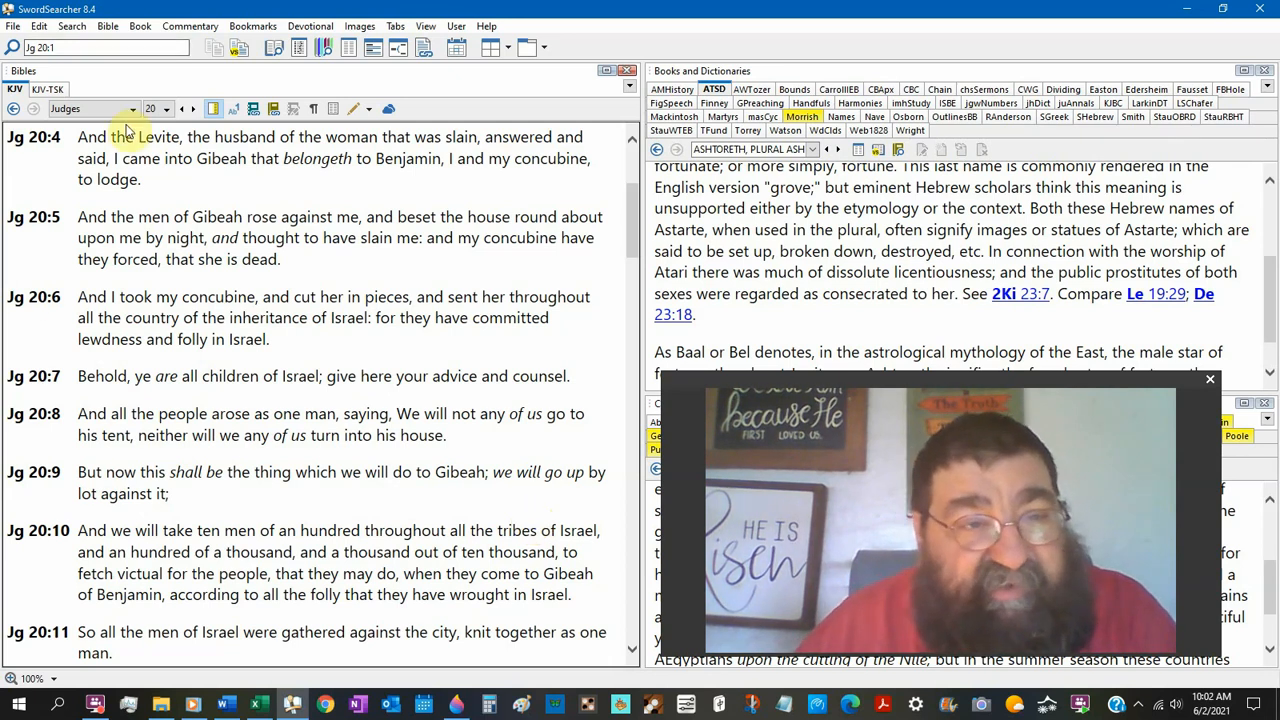
Jump the Bible panel to 1 John chapter 1 via the book list and read through it.
left_click(132, 108)
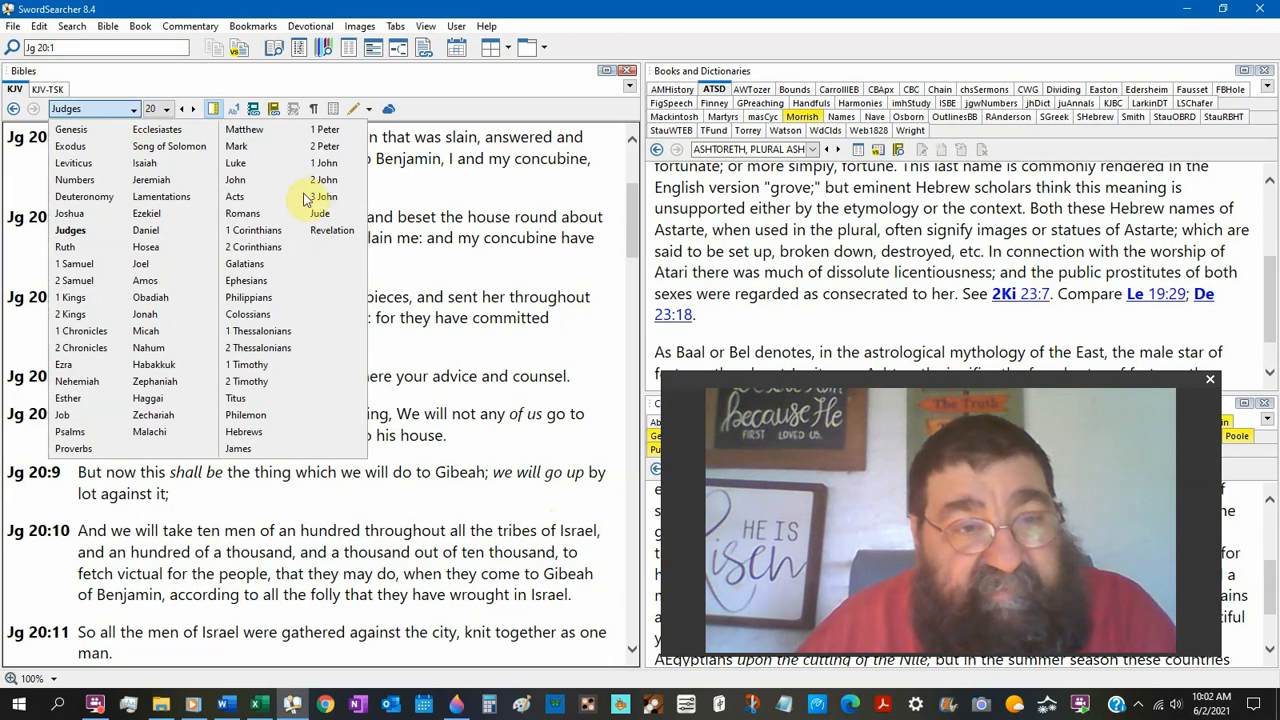
left_click(322, 180)
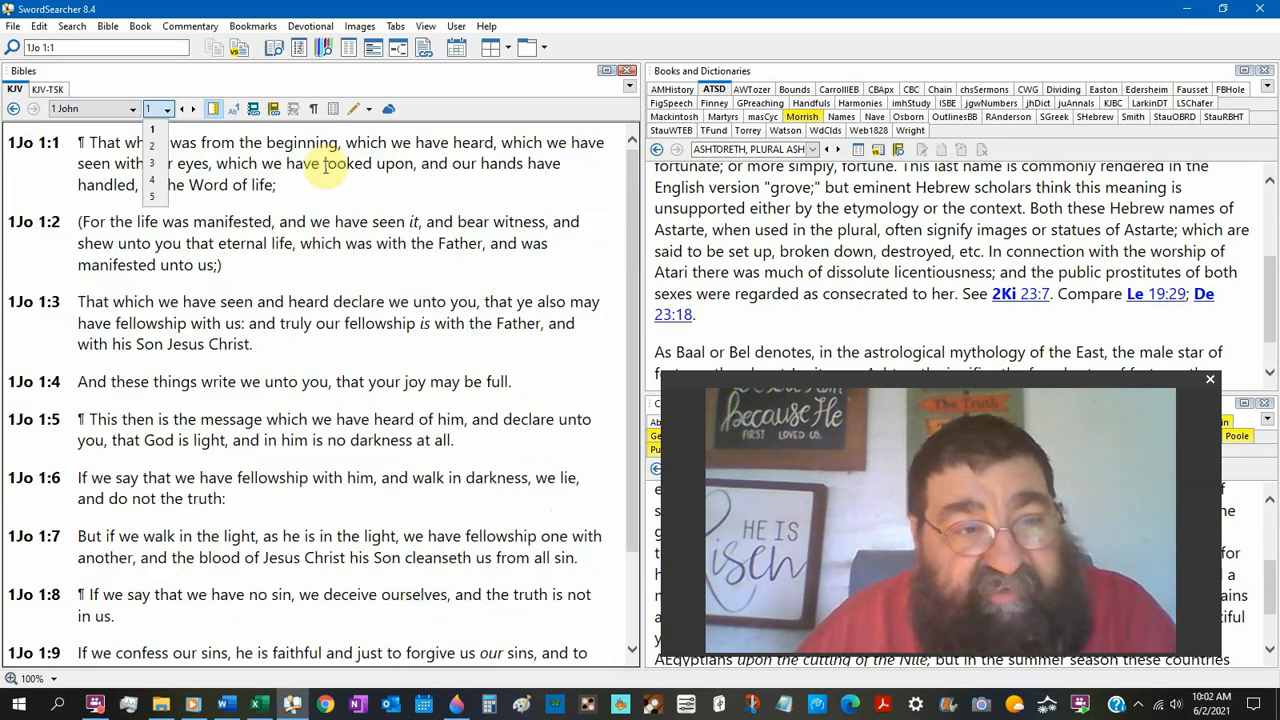
scroll("down", 3)
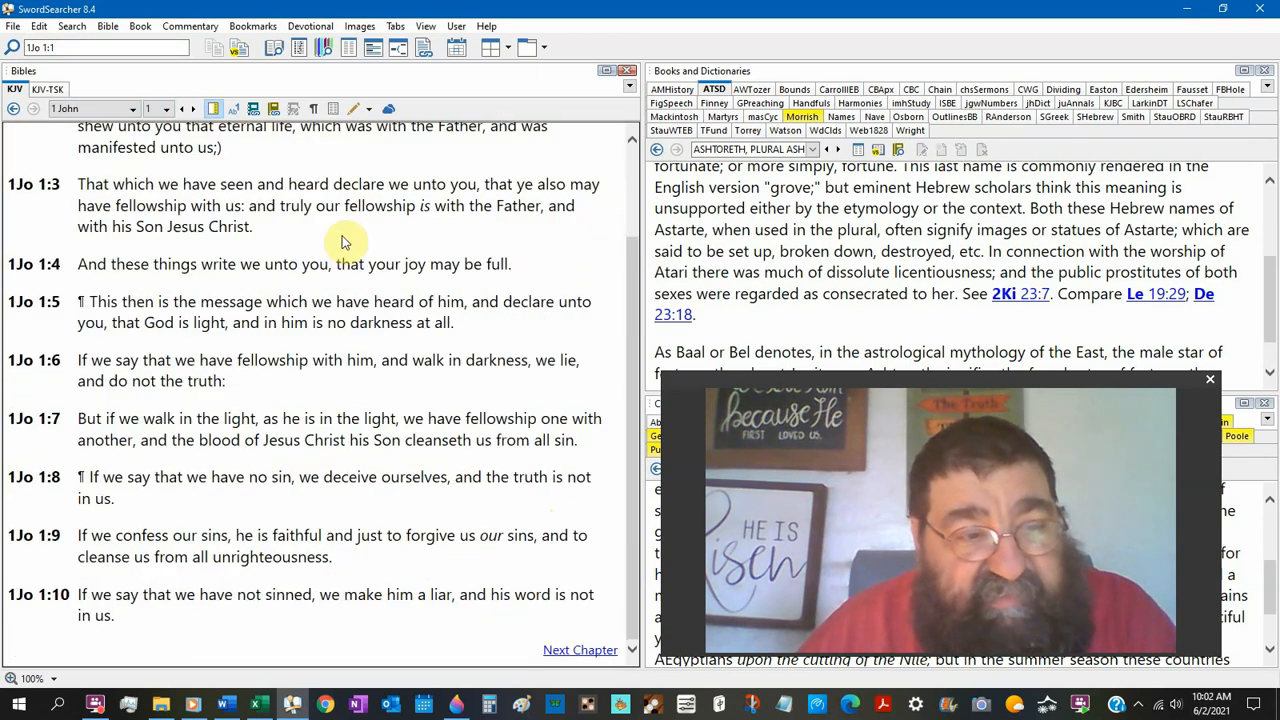